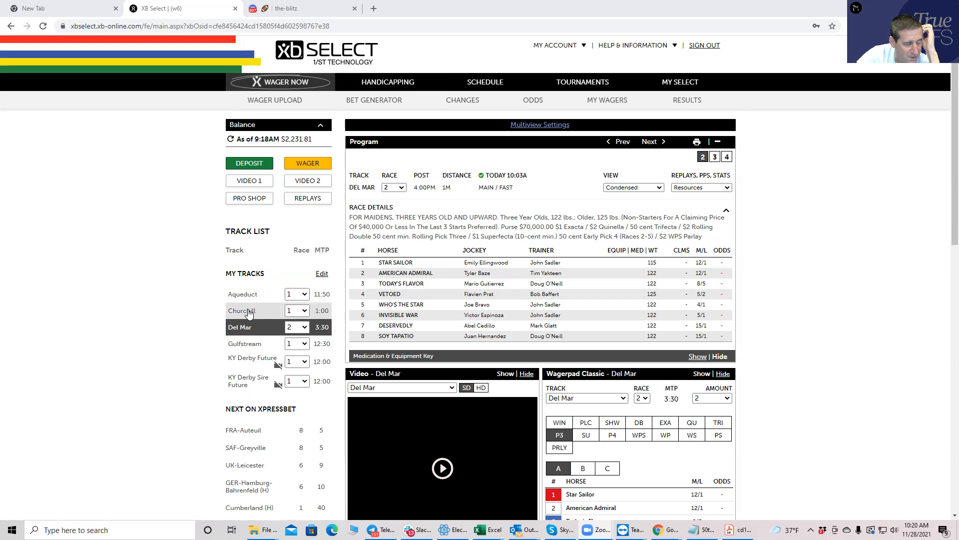
# Step: Load the Churchill race 1 program from the My Tracks list
pyautogui.click(242, 310)
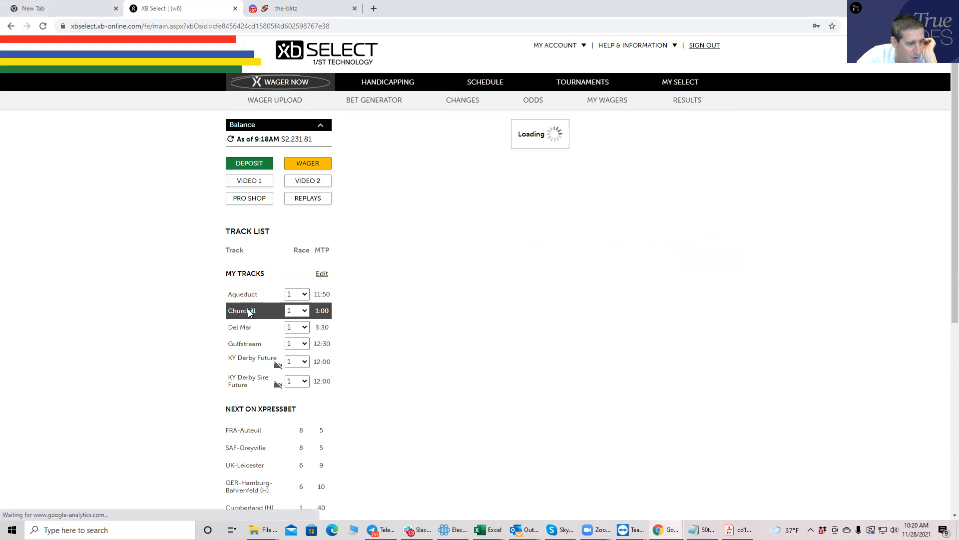
pyautogui.click(242, 310)
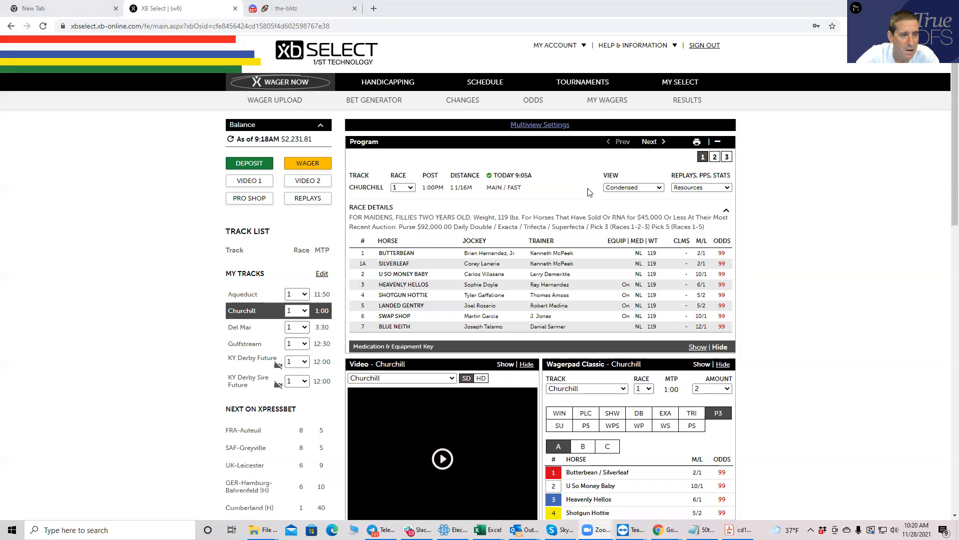
# Step: Switch the Churchill program to race 2 with Olympic Romp and The Stiff
pyautogui.click(402, 187)
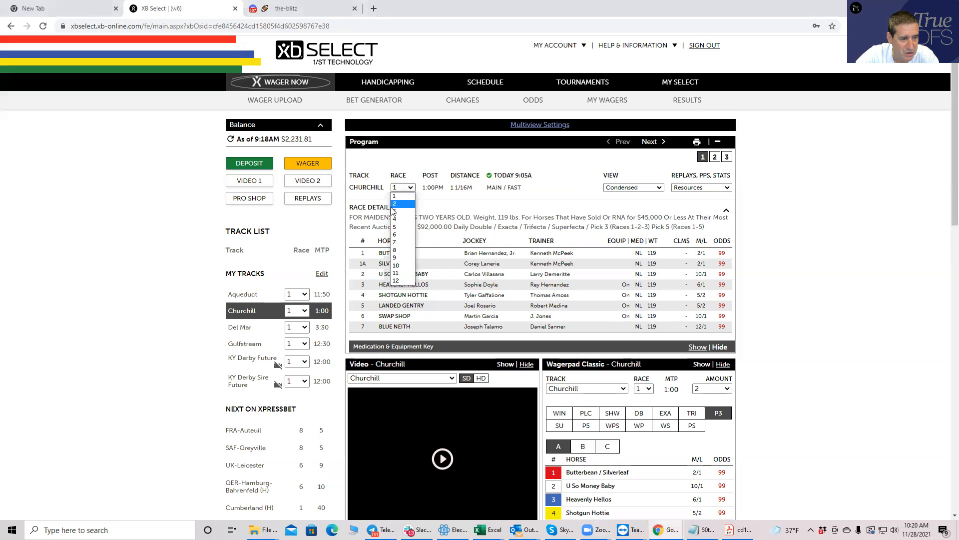
pyautogui.click(393, 202)
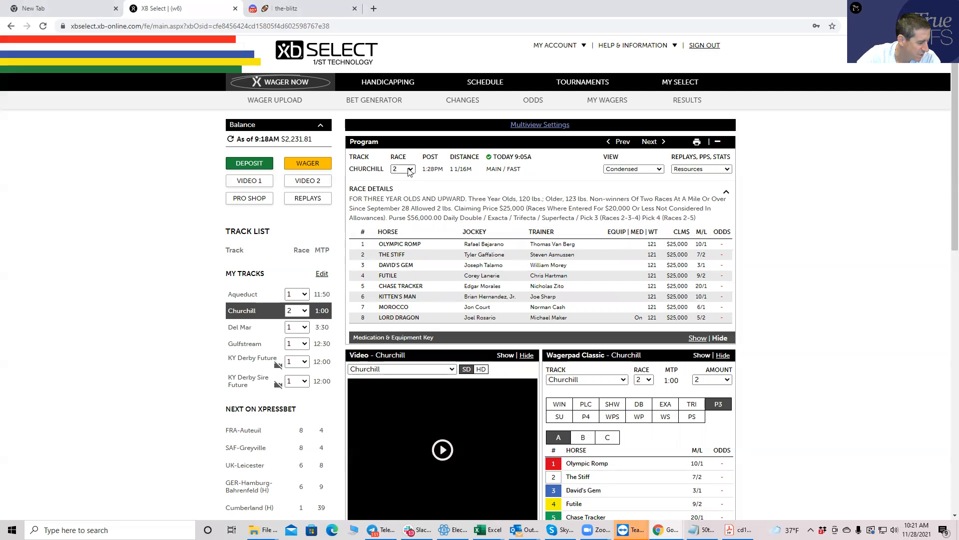
# Step: Switch the Churchill program to race 5 with Full Authority and Cove Blue
pyautogui.click(402, 169)
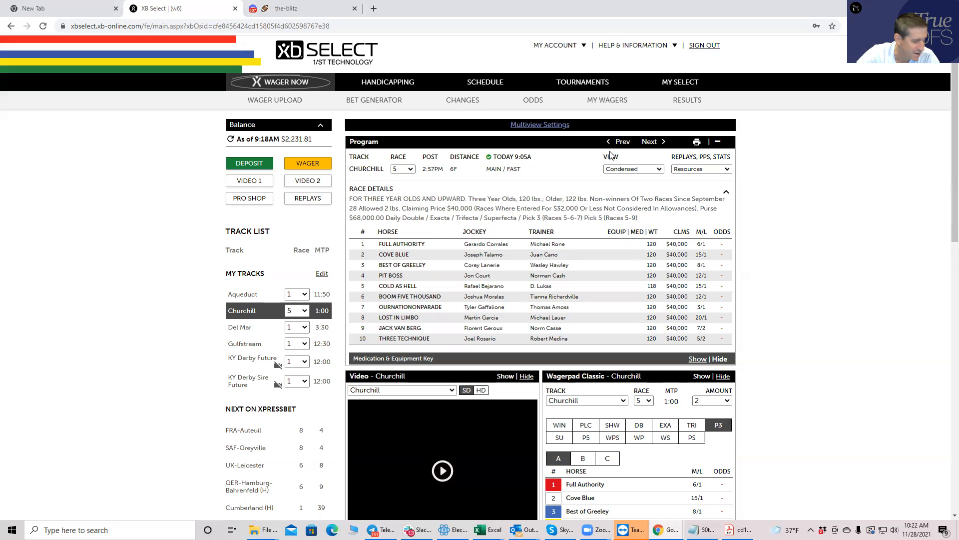
pyautogui.moveTo(291, 321)
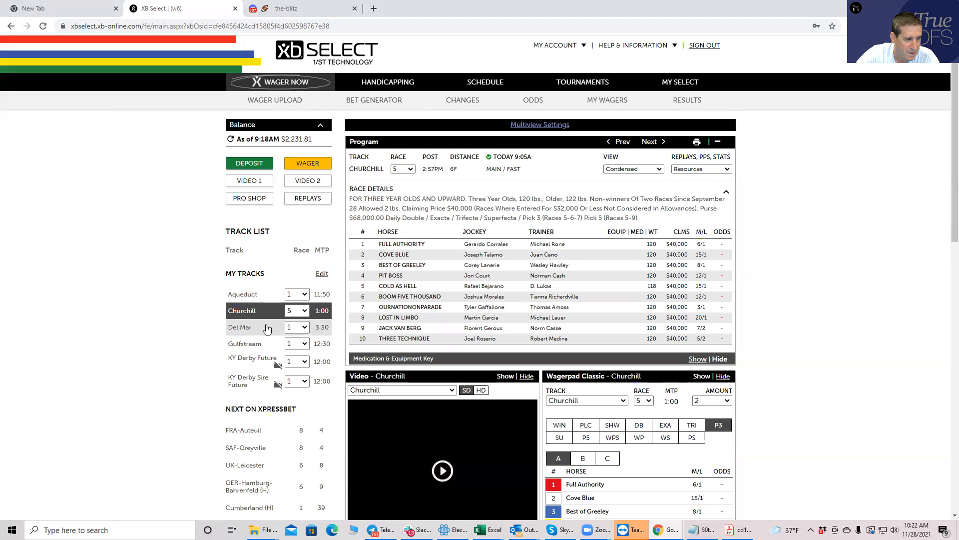
# Step: Load the Del Mar race 1 program with Big Mama Sue from My Tracks
pyautogui.click(240, 327)
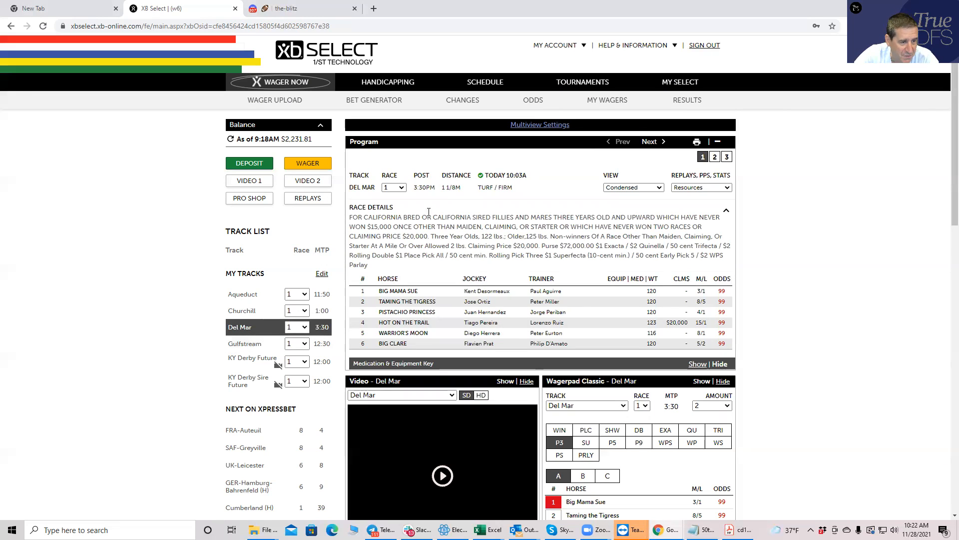
pyautogui.click(401, 186)
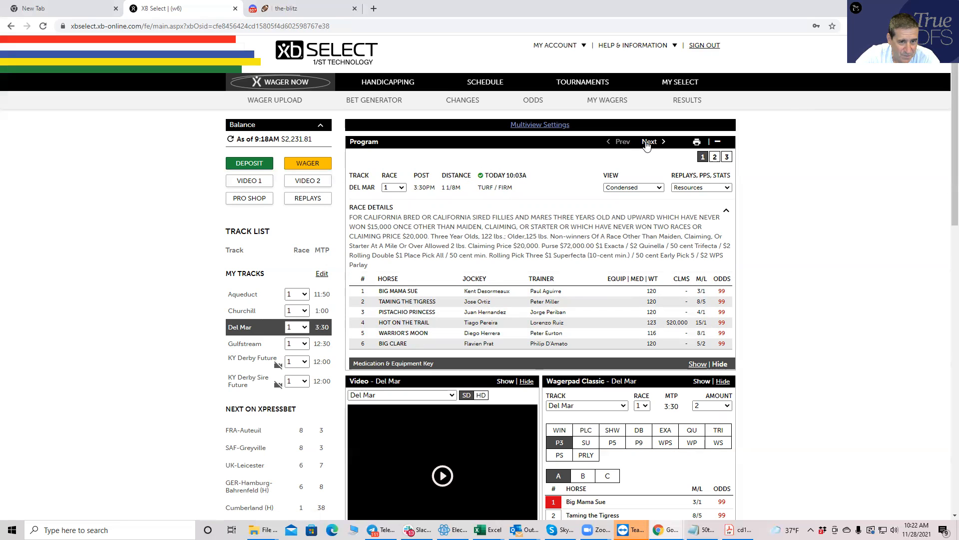
# Step: Advance to Del Mar race 2 with Star Sailor and American Admiral
pyautogui.click(651, 141)
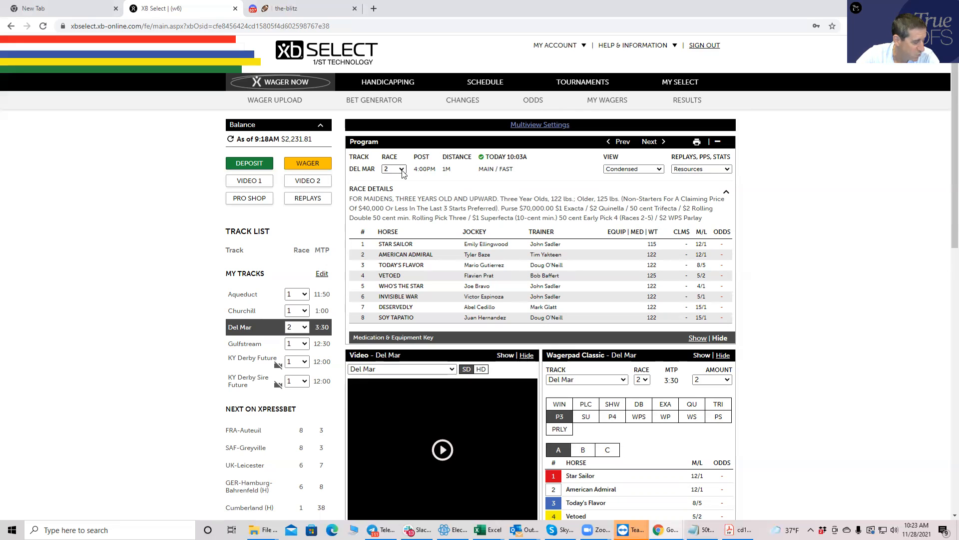
pyautogui.click(394, 169)
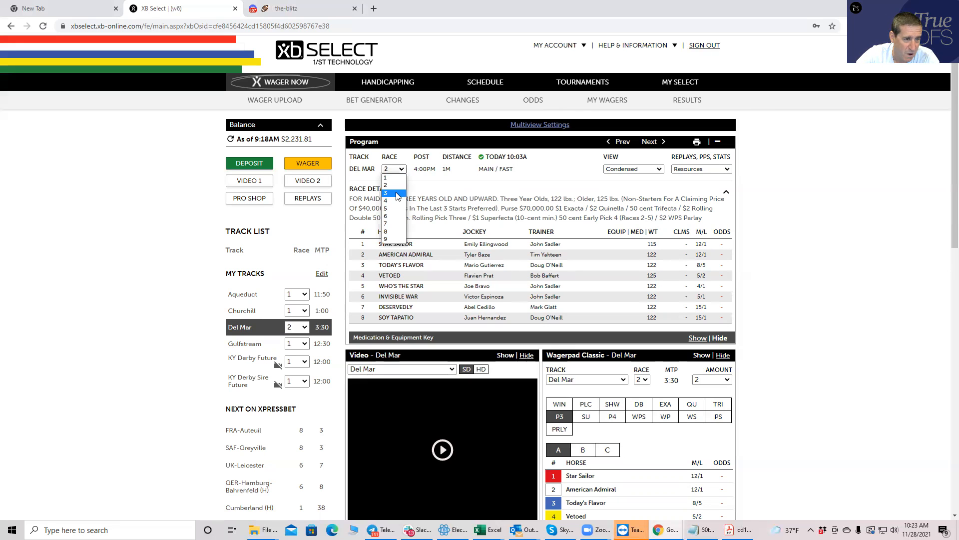